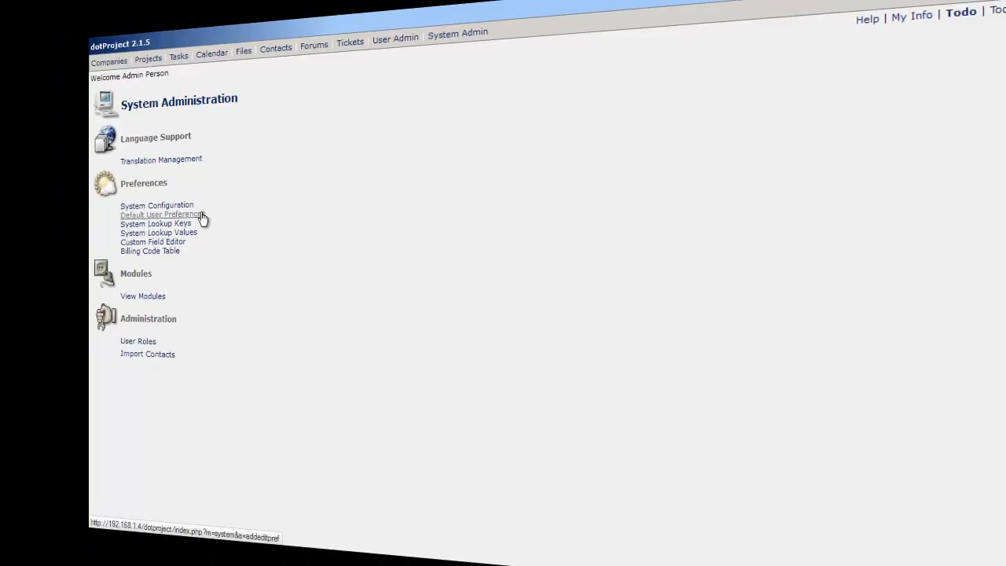
- Open Default User Preferences from the Preferences section of System Administration
left_click(161, 214)
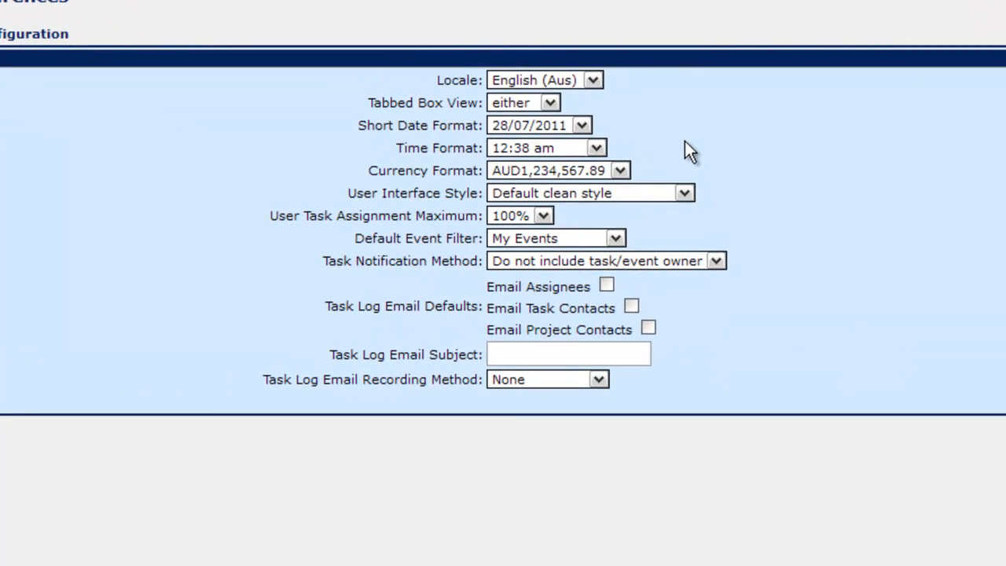
mouse_move(574, 174)
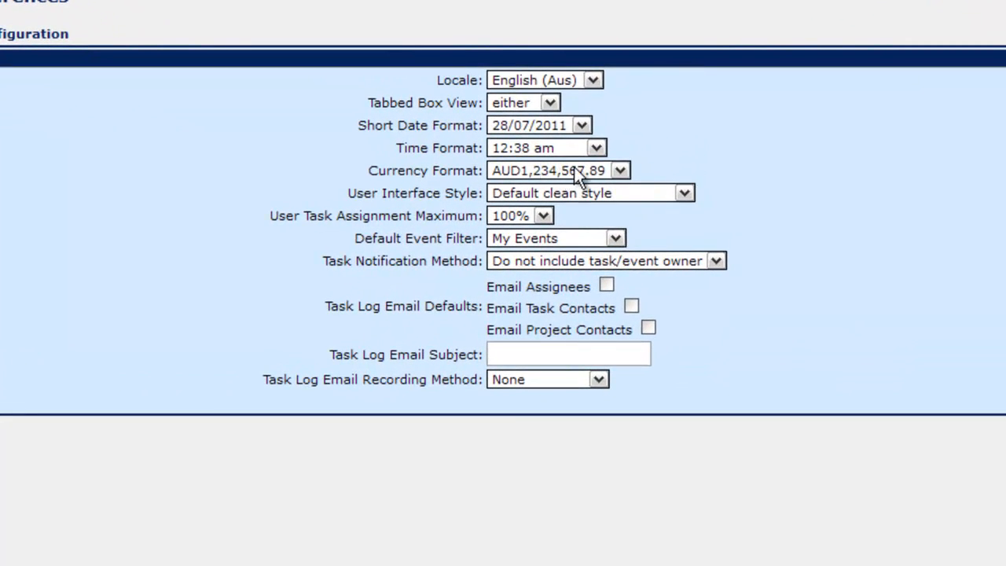
mouse_move(719, 138)
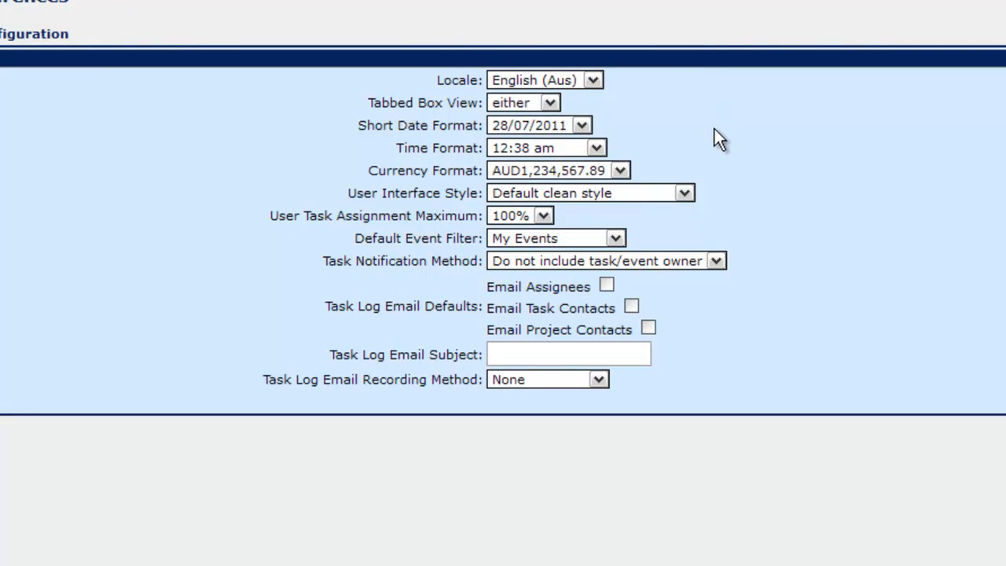
mouse_move(715, 142)
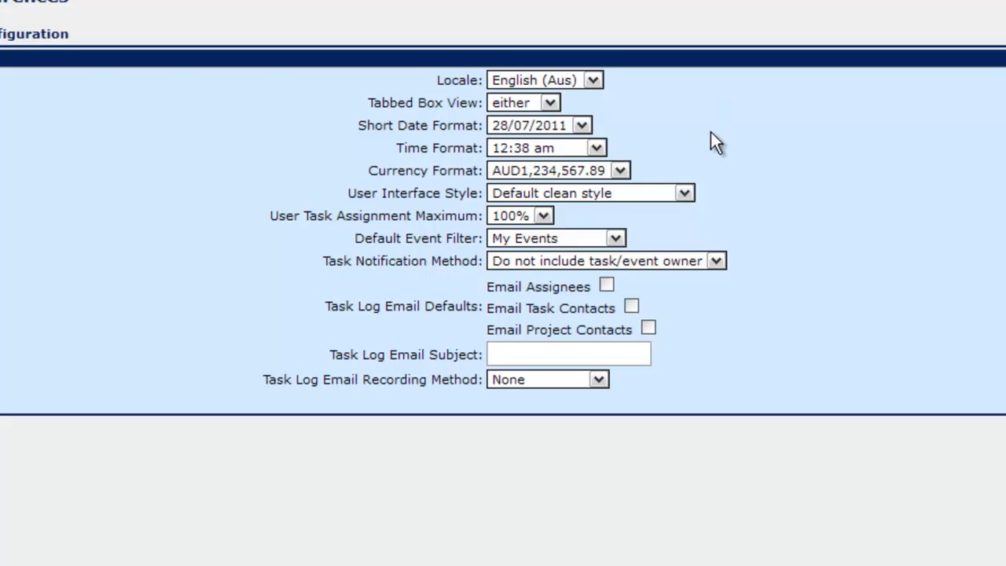
mouse_move(601, 94)
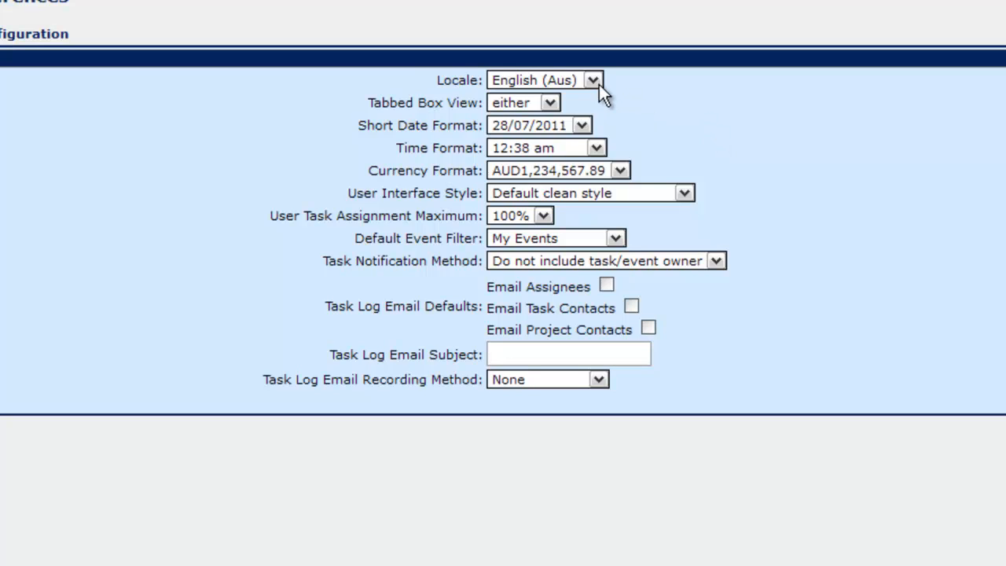
mouse_move(558, 94)
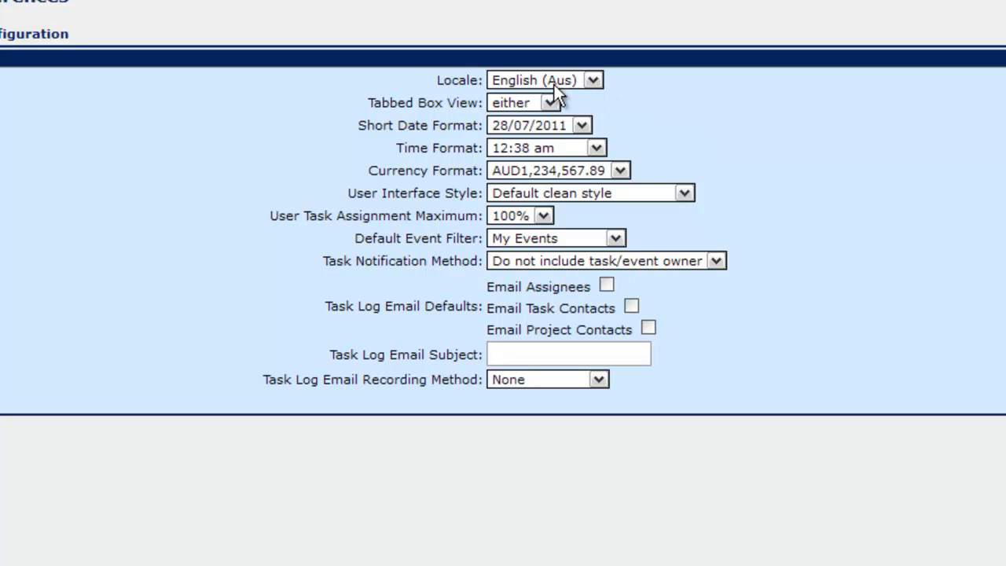
- Choose English (US) from the Locale dropdown
left_click(593, 79)
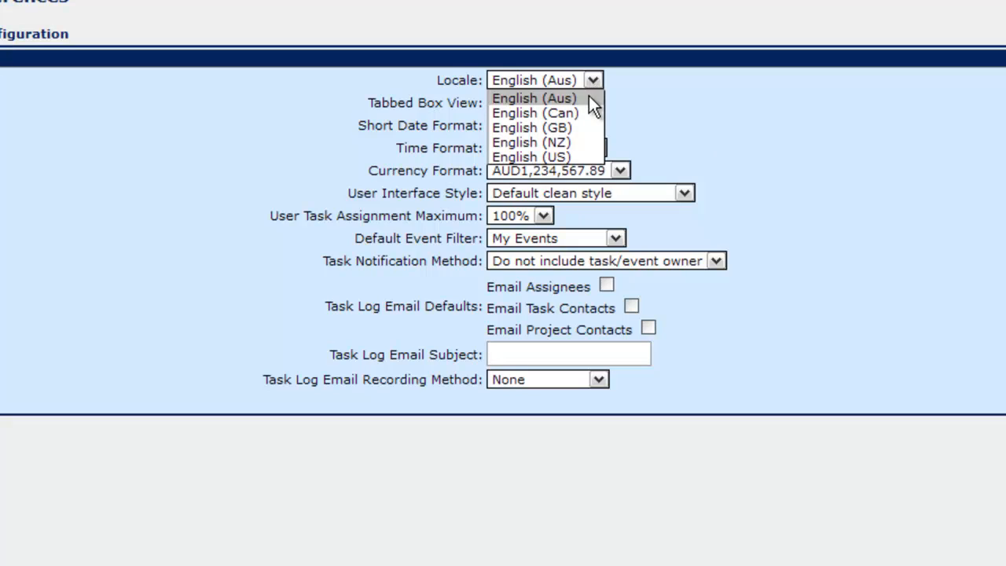
left_click(530, 157)
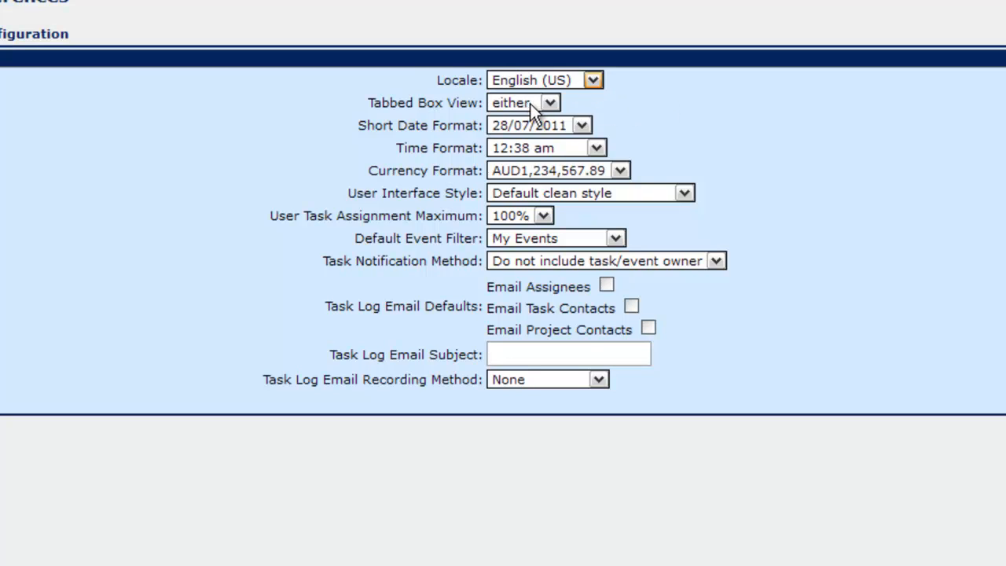
left_click(550, 103)
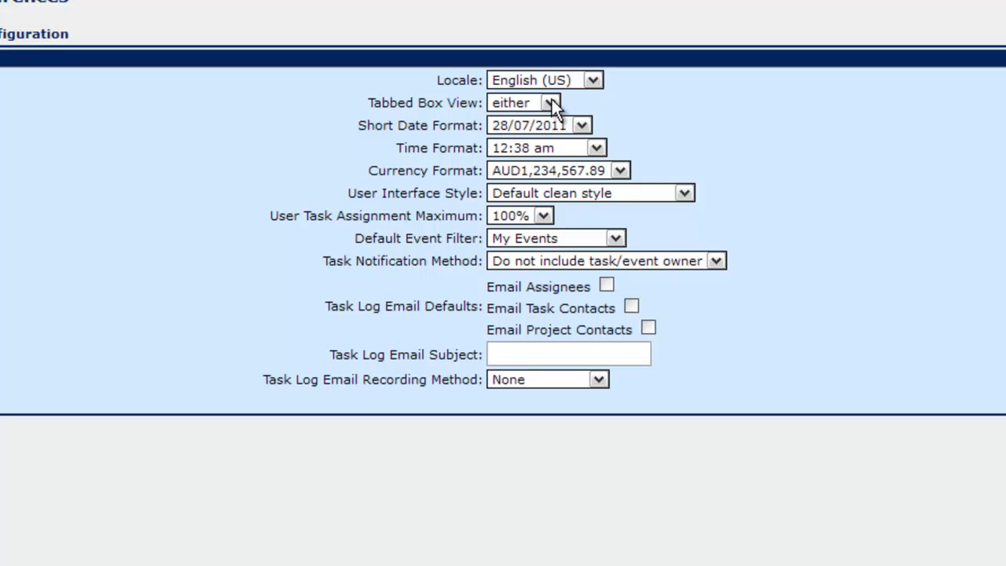
mouse_move(586, 113)
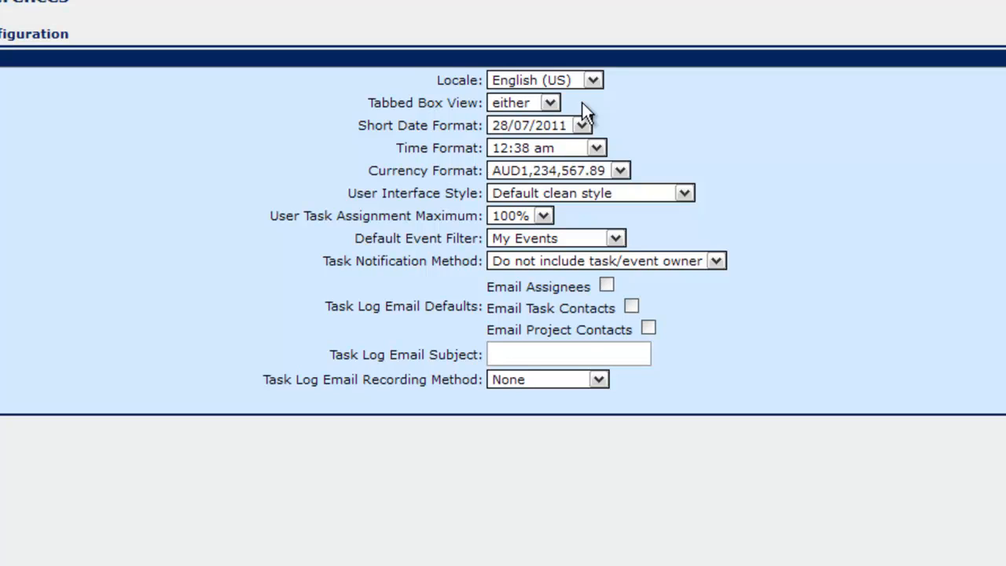
mouse_move(542, 45)
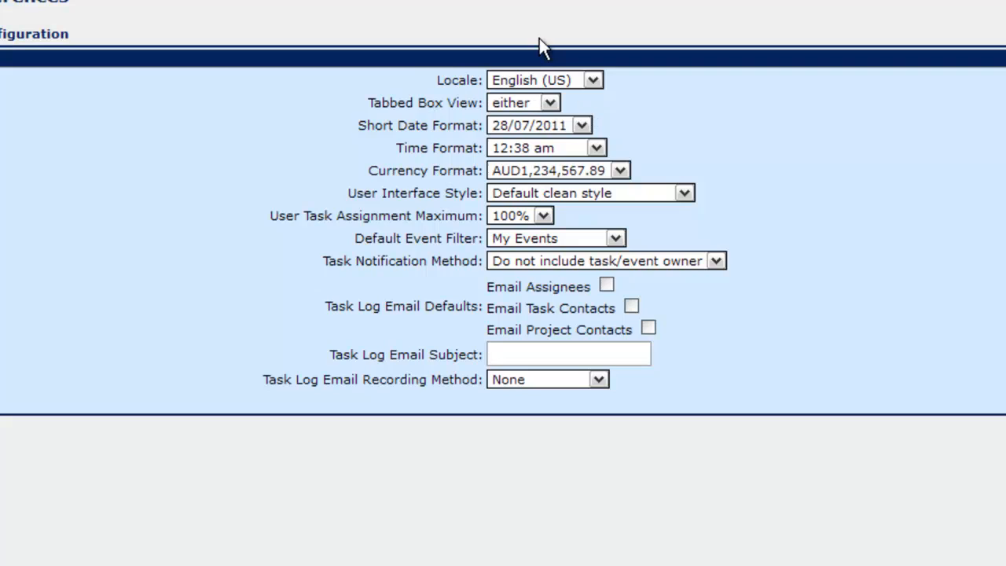
mouse_move(593, 137)
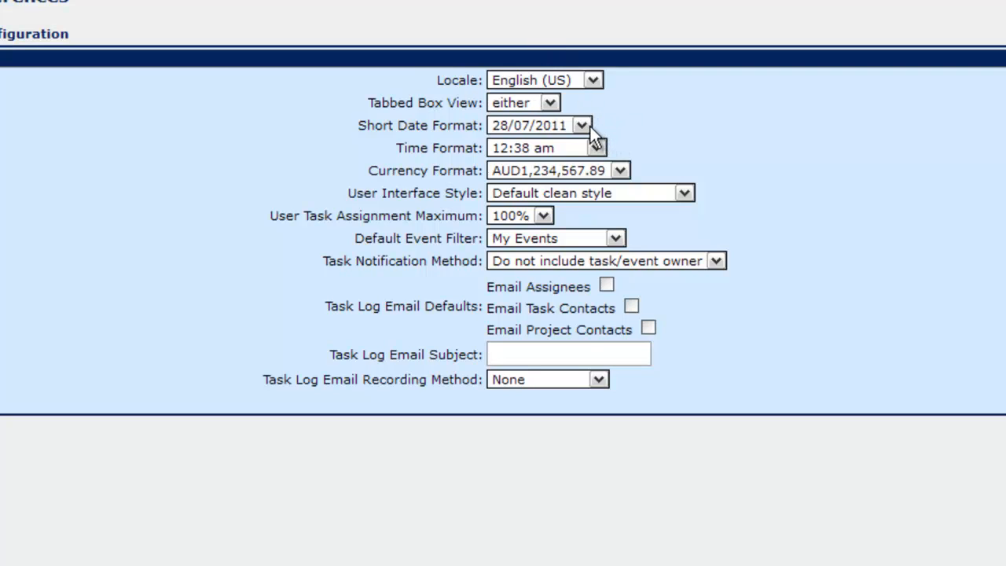
mouse_move(612, 148)
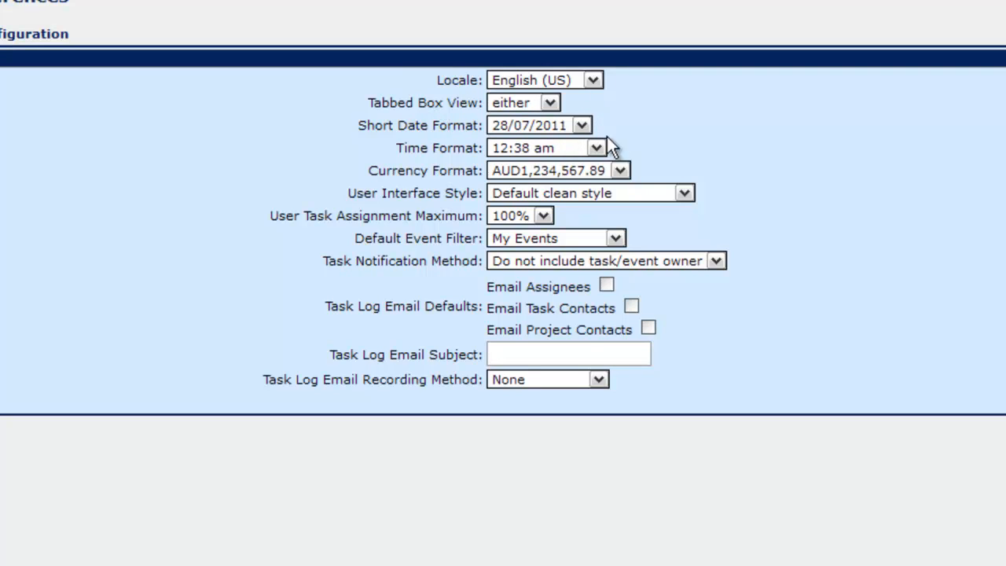
mouse_move(619, 130)
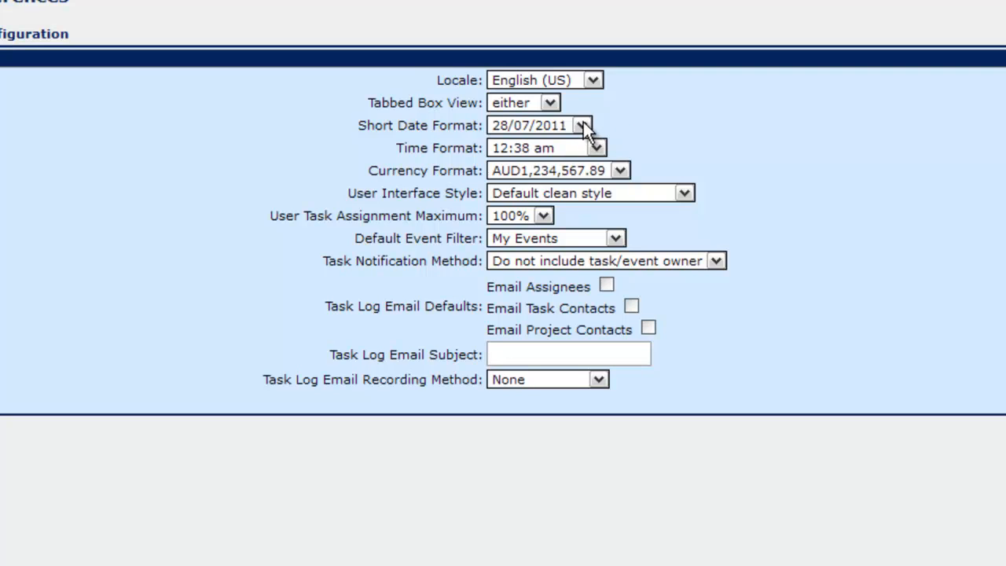
- Choose the month-first 07/28/2011 option in the Short Date Format dropdown
left_click(586, 125)
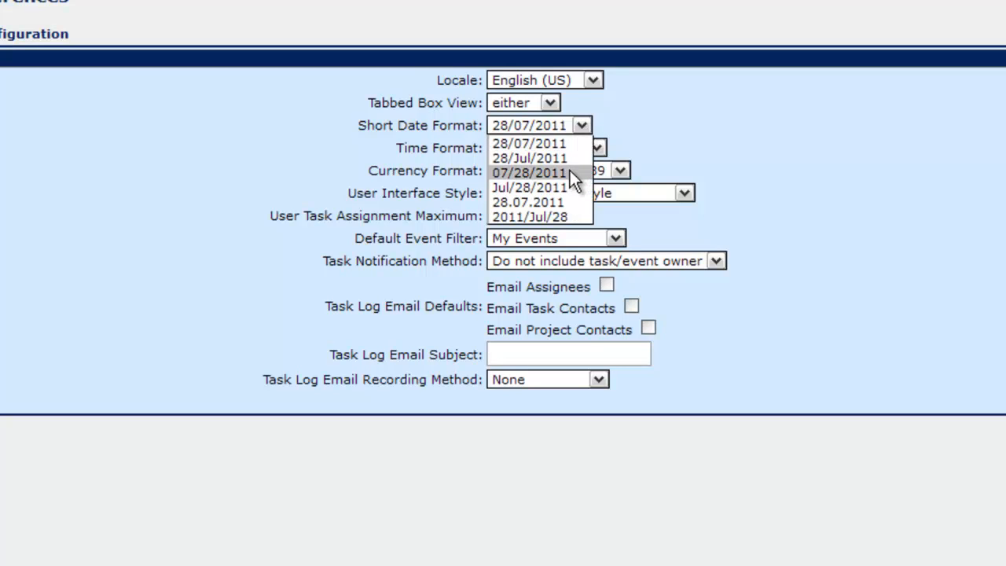
left_click(530, 173)
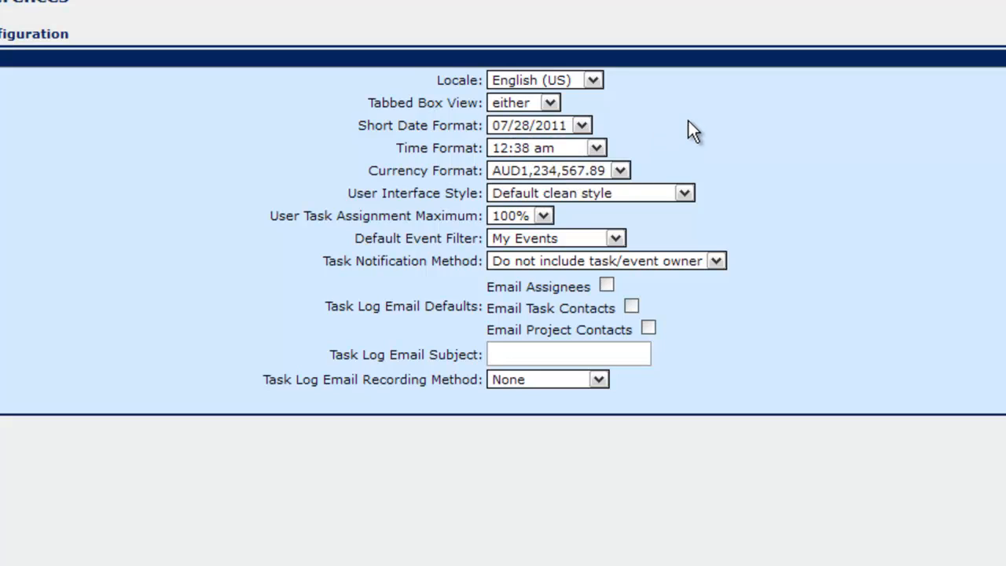
left_click(597, 148)
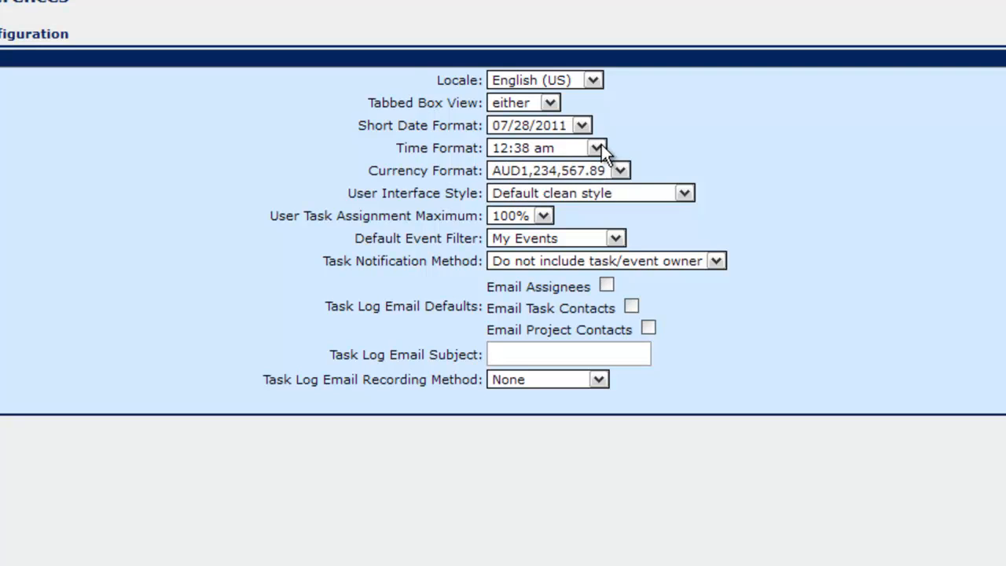
- Choose 1234567.89, with no currency code, in the Currency Format dropdown
left_click(620, 169)
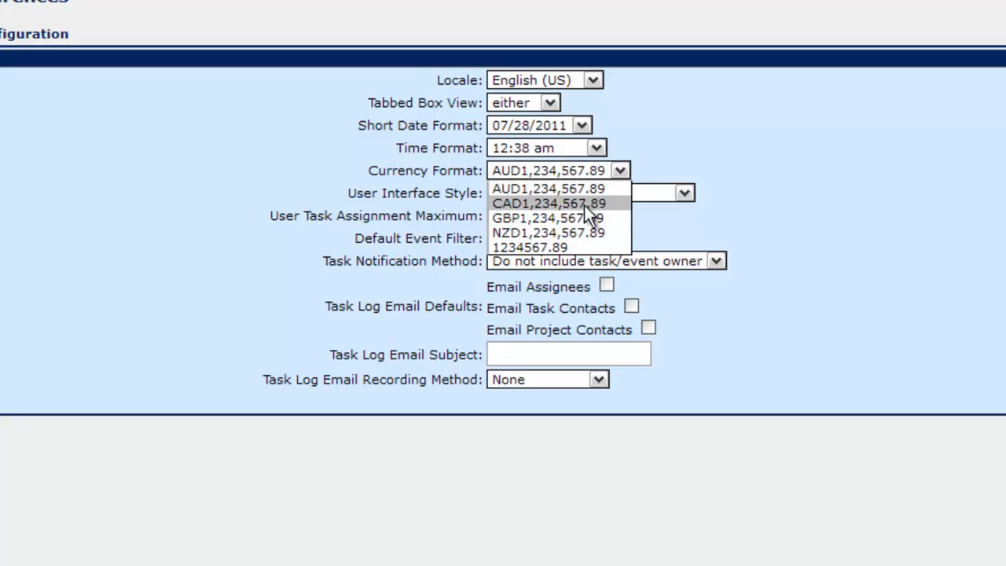
mouse_move(559, 247)
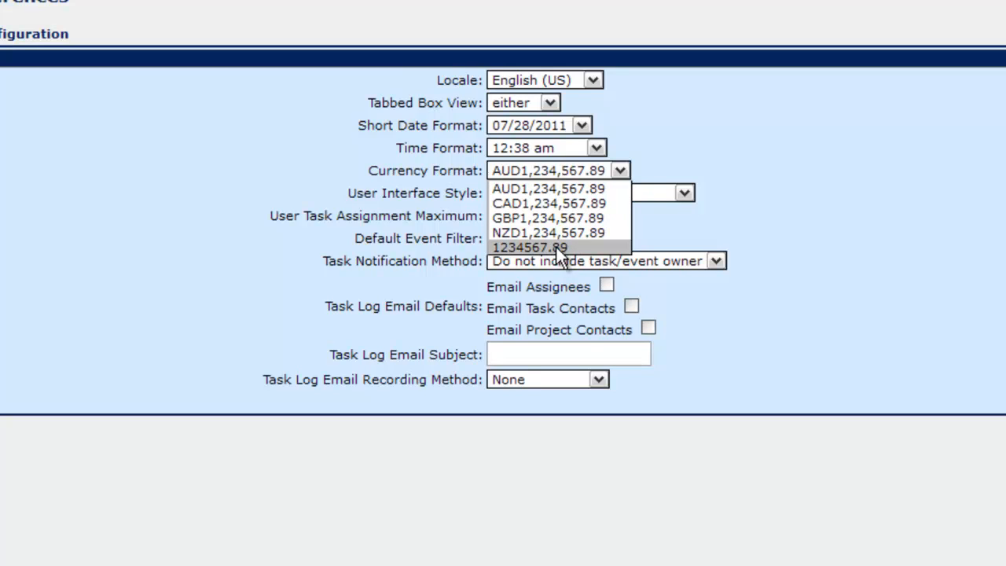
left_click(530, 246)
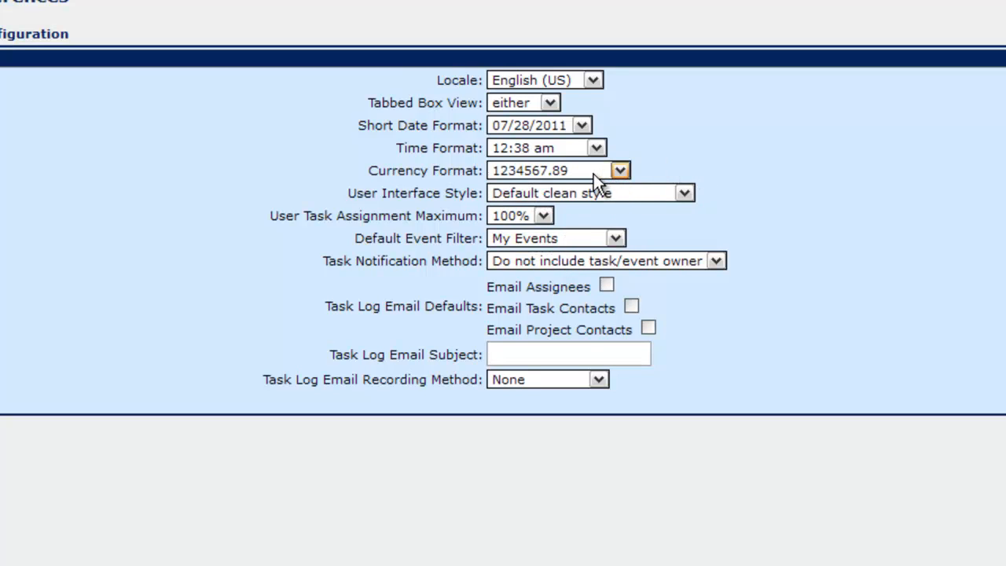
mouse_move(714, 190)
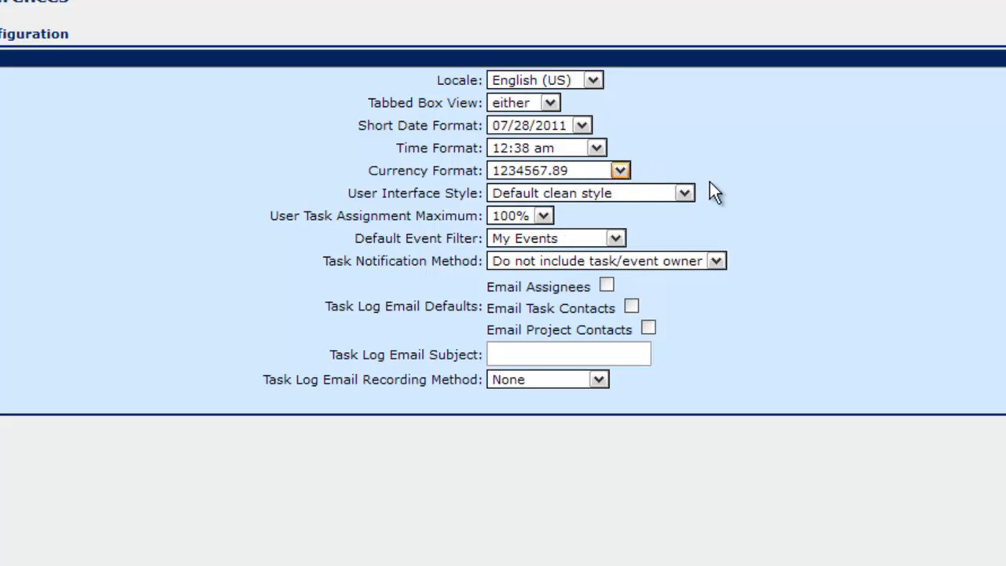
mouse_move(684, 201)
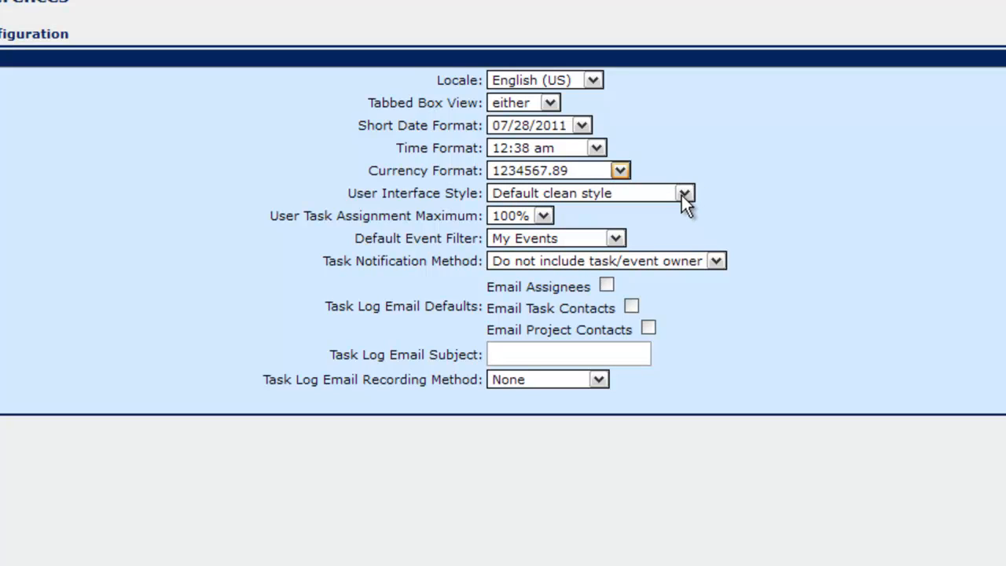
left_click(685, 193)
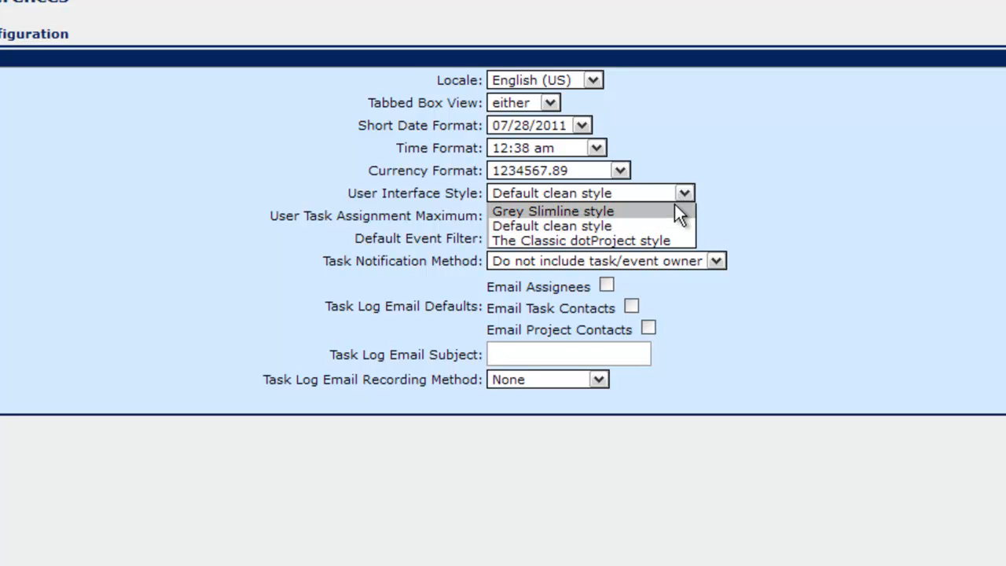
mouse_move(723, 193)
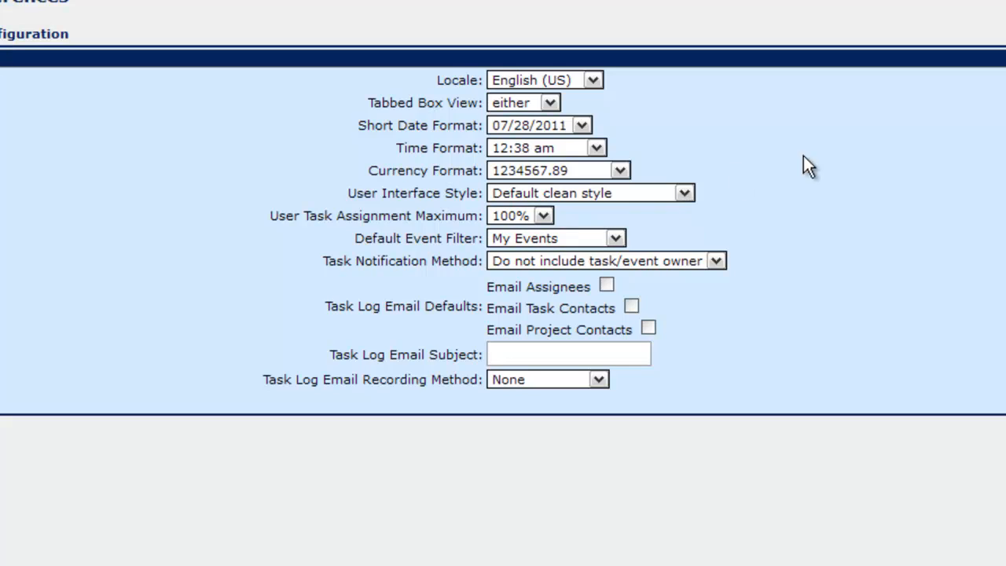
mouse_move(838, 213)
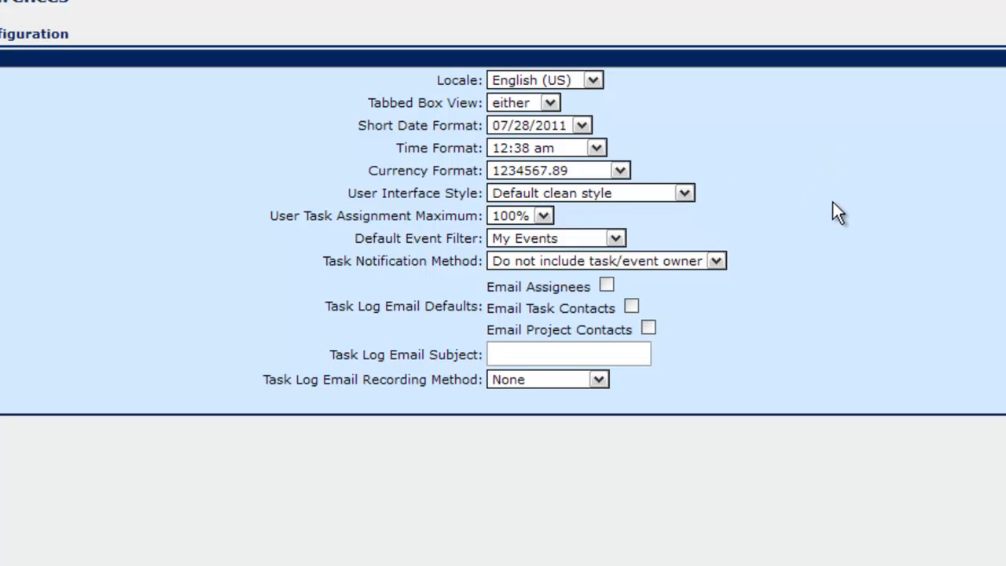
mouse_move(683, 239)
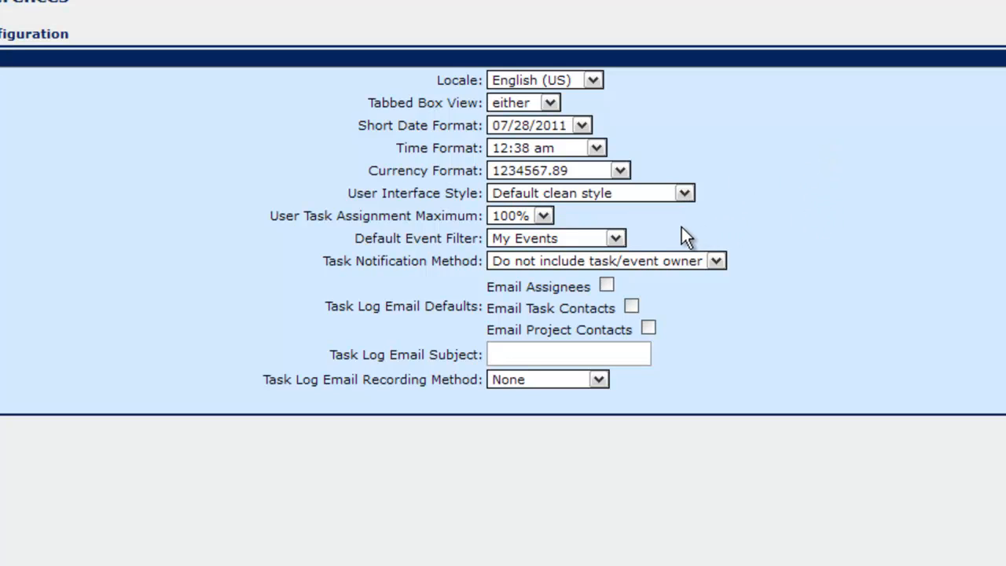
mouse_move(557, 232)
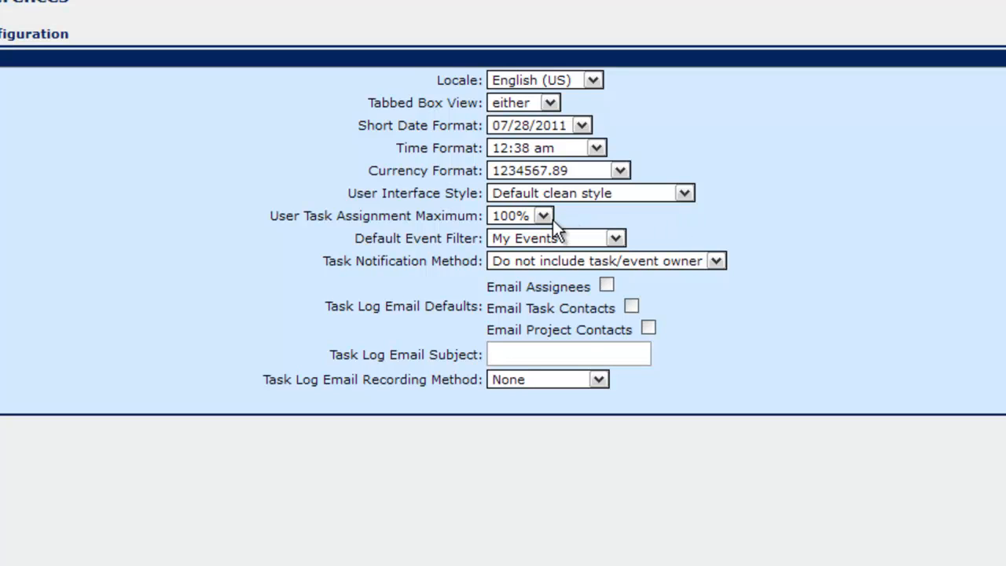
mouse_move(583, 221)
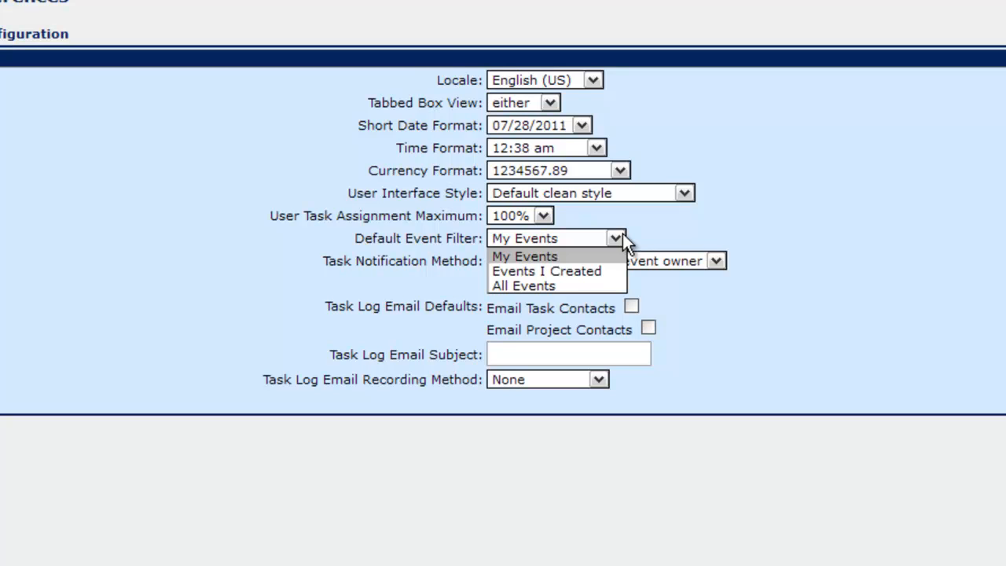
mouse_move(613, 285)
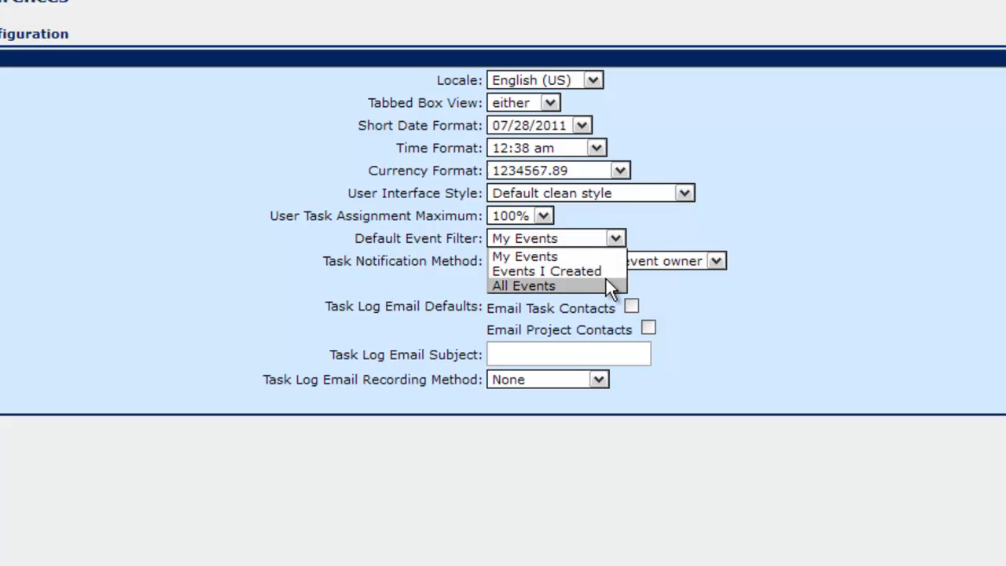
mouse_move(599, 294)
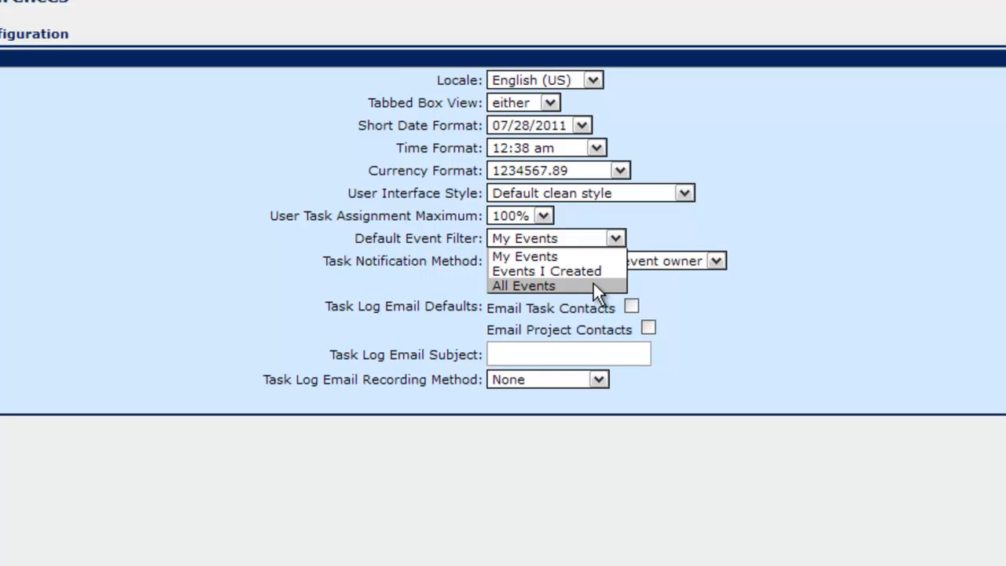
mouse_move(699, 307)
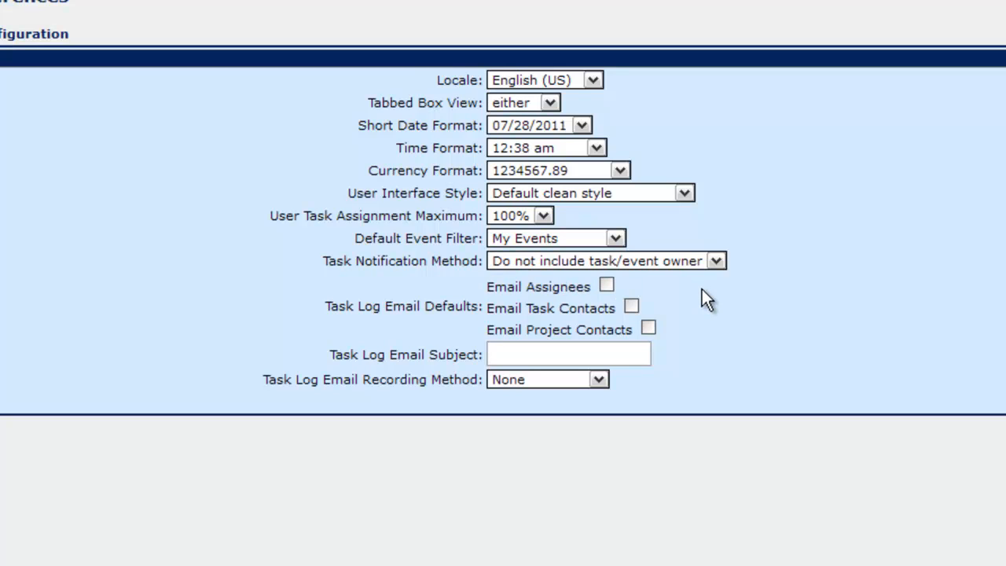
mouse_move(731, 279)
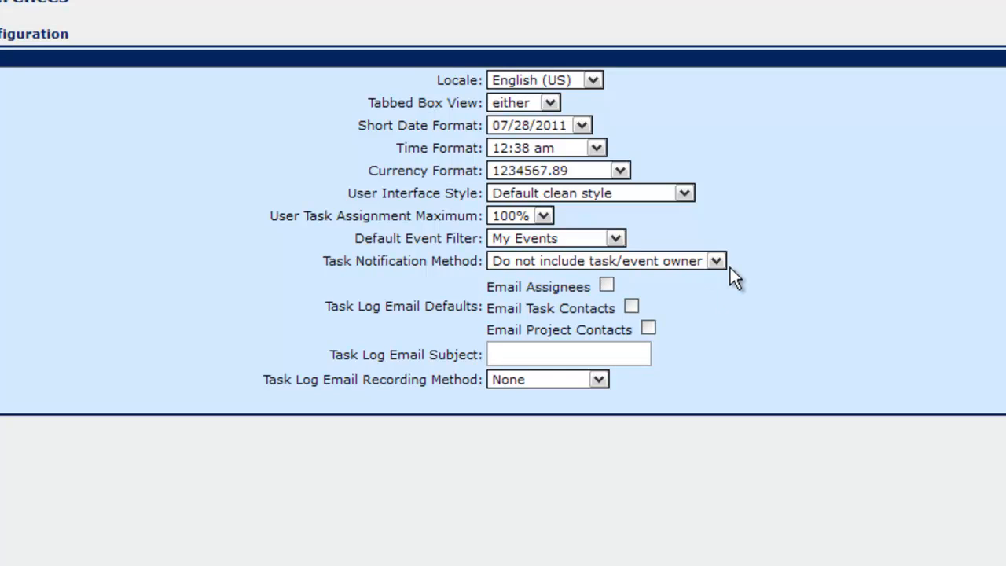
mouse_move(723, 271)
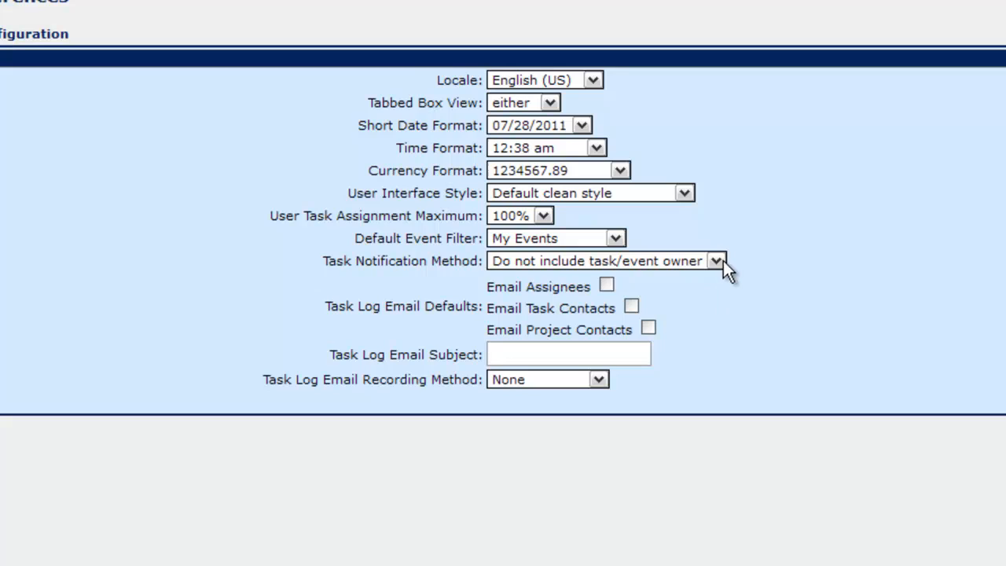
left_click(716, 261)
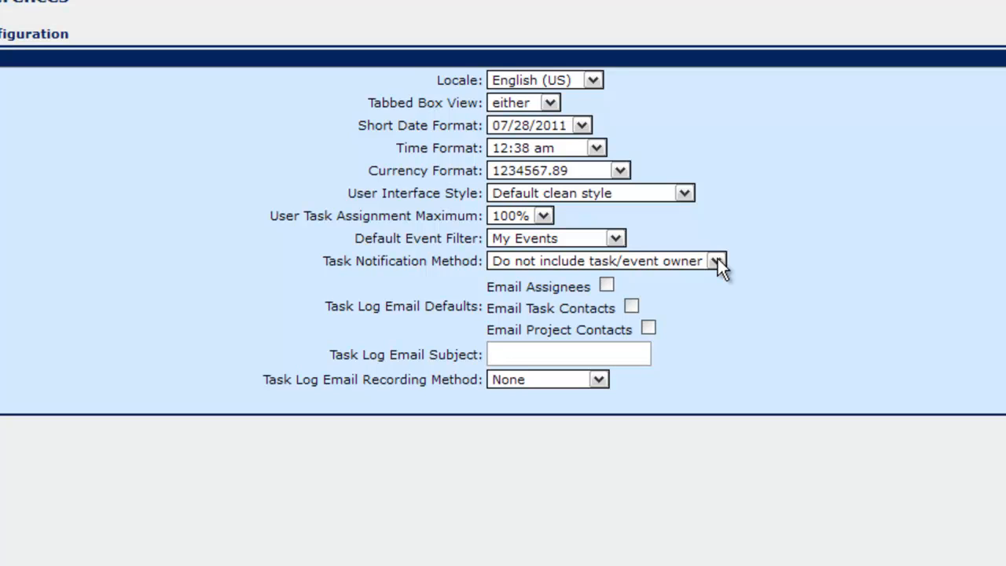
mouse_move(727, 271)
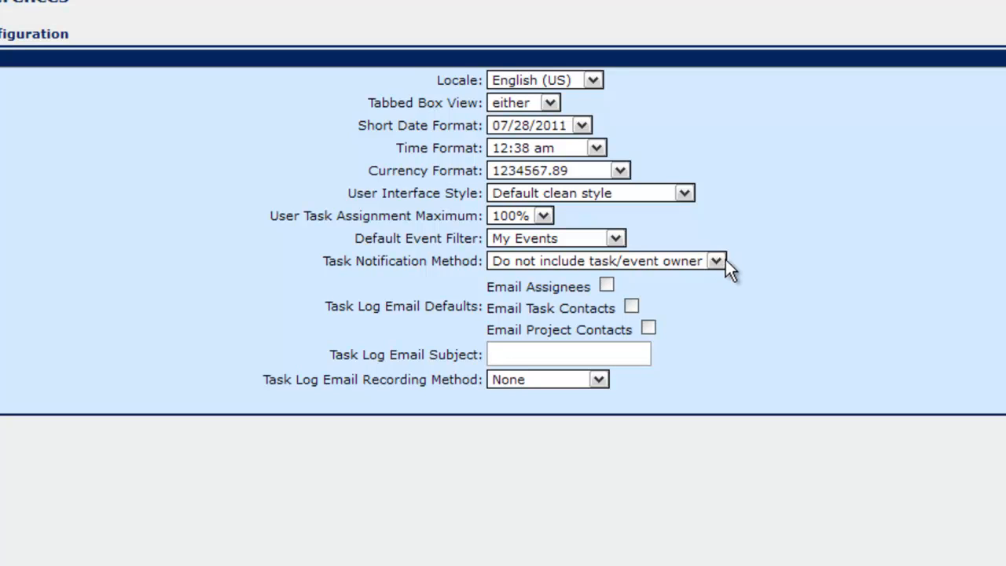
mouse_move(757, 273)
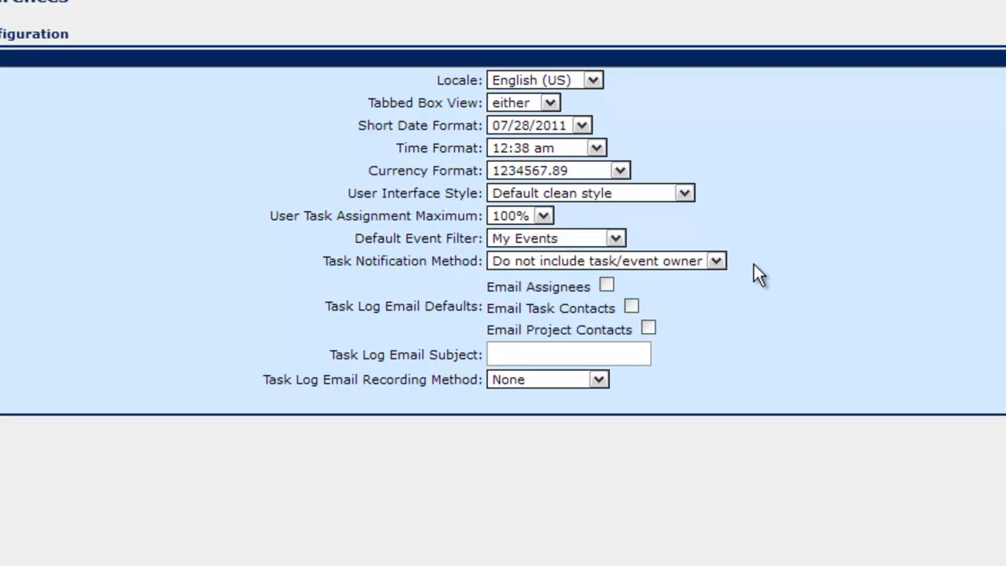
left_click(714, 260)
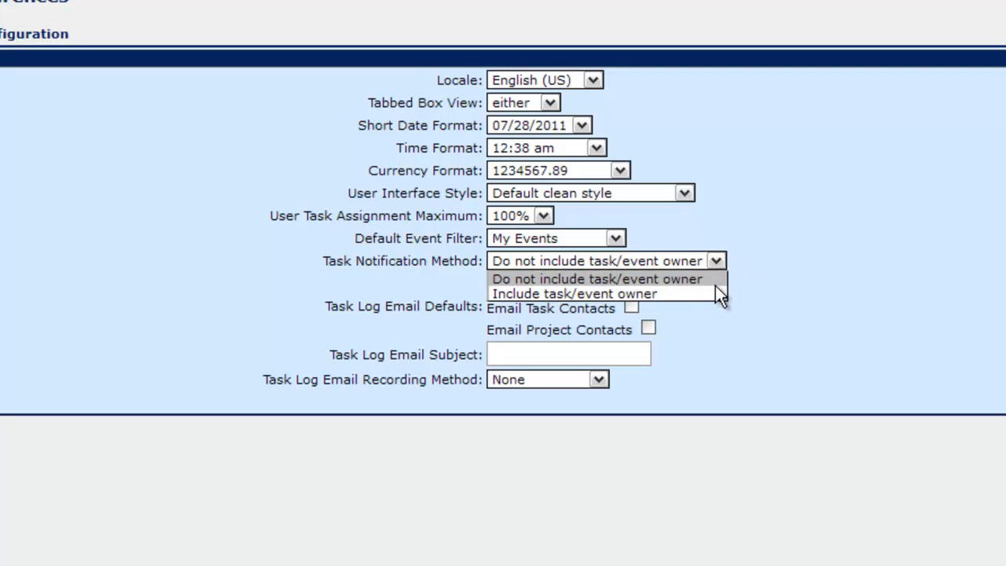
left_click(598, 279)
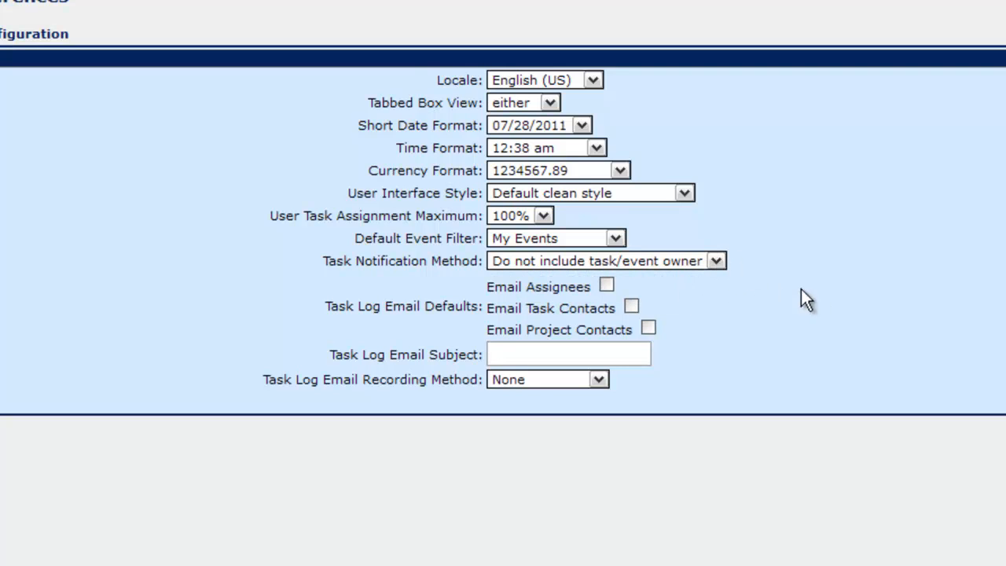
mouse_move(782, 292)
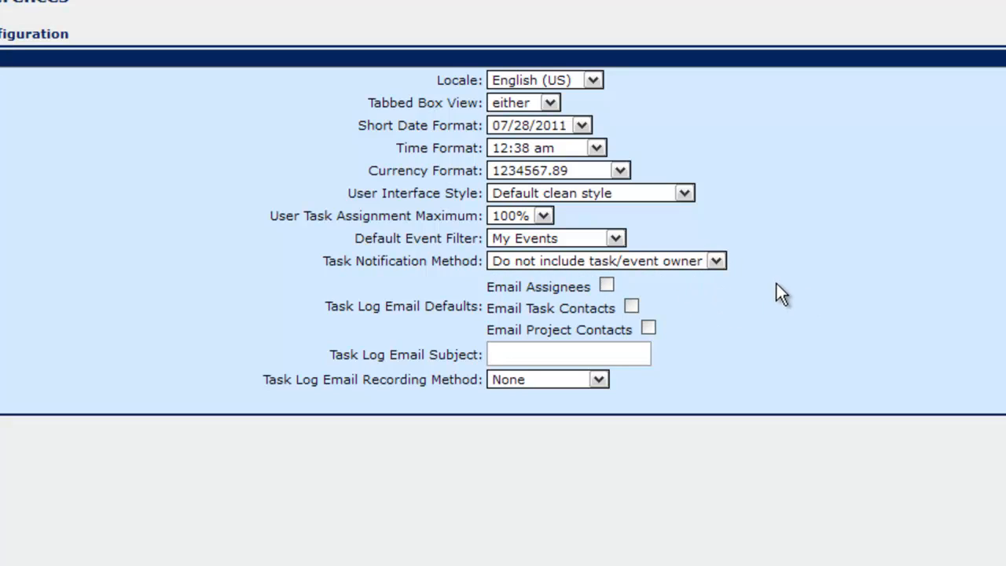
mouse_move(737, 289)
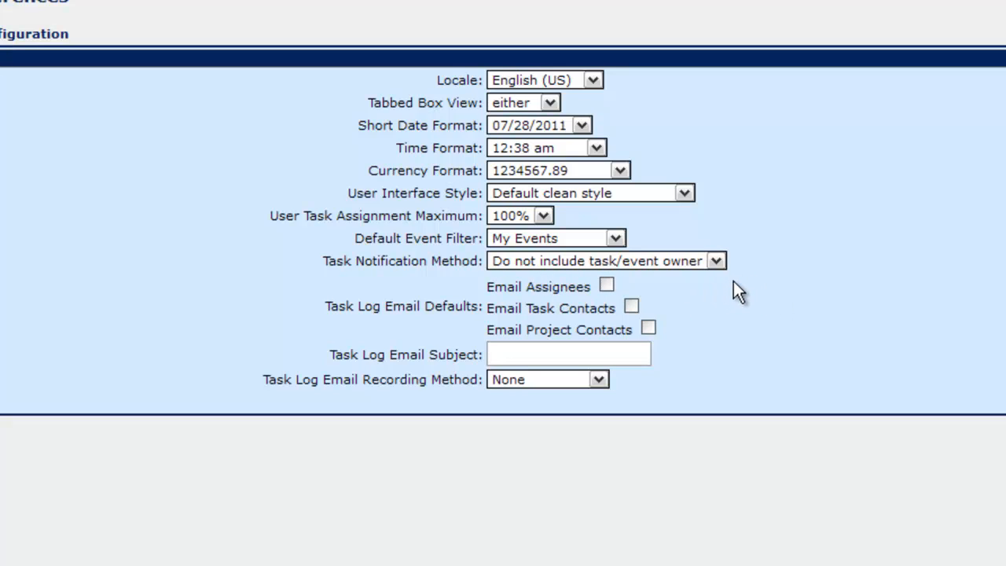
mouse_move(749, 291)
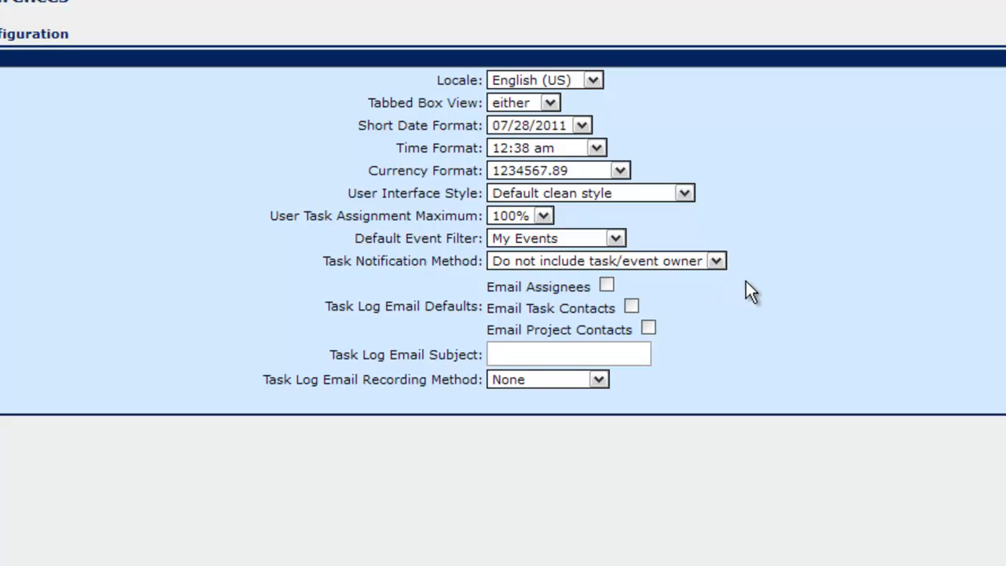
mouse_move(757, 307)
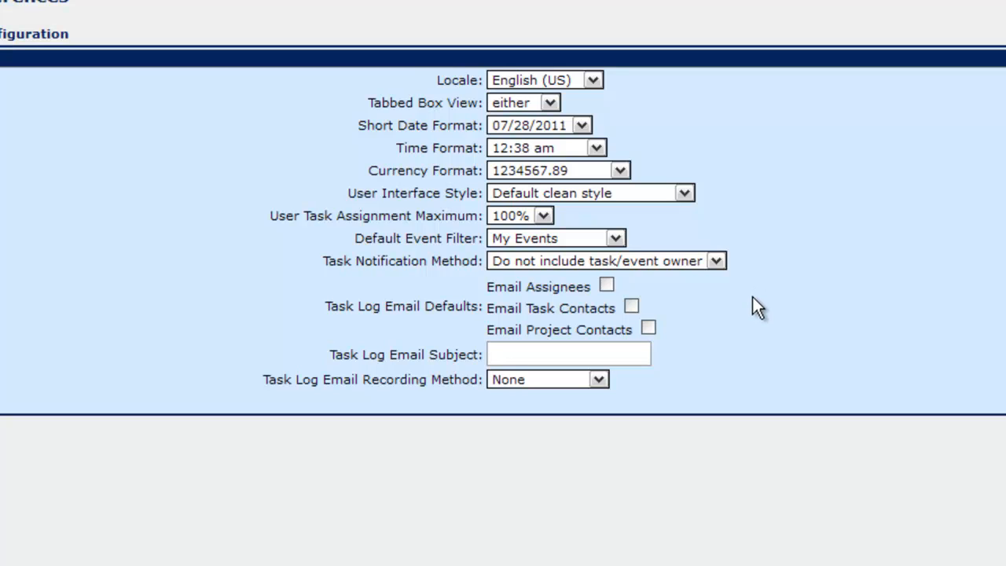
mouse_move(664, 307)
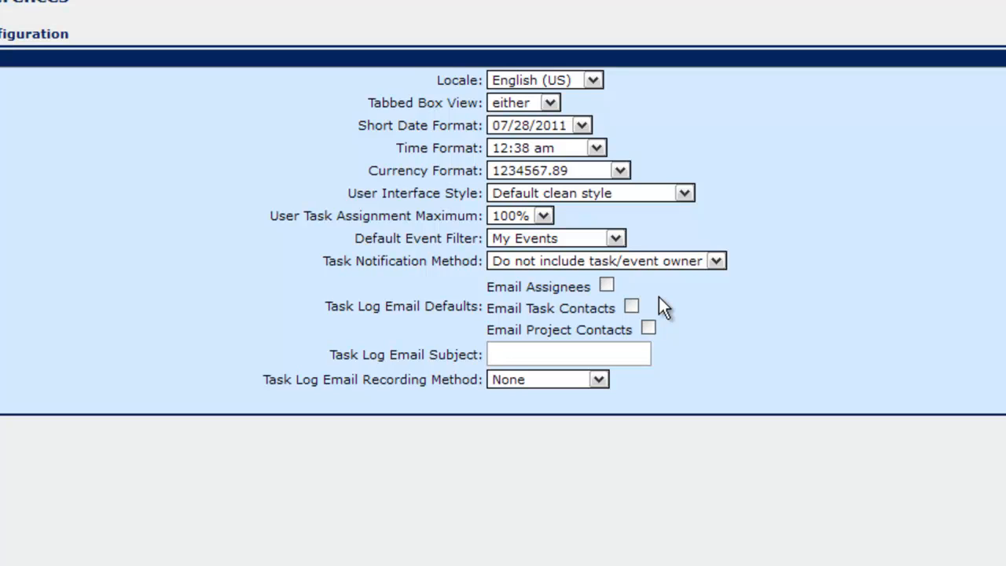
mouse_move(682, 342)
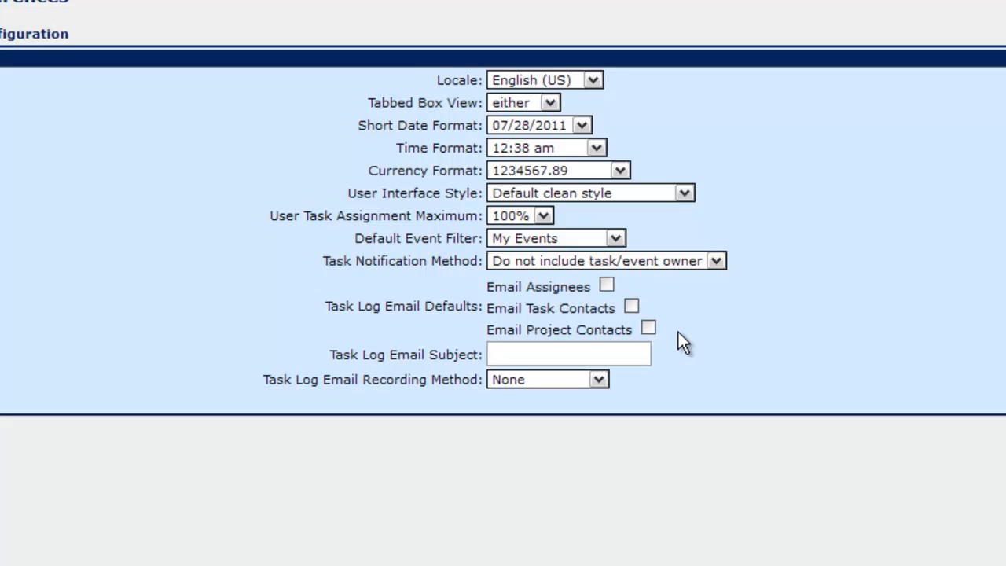
mouse_move(637, 301)
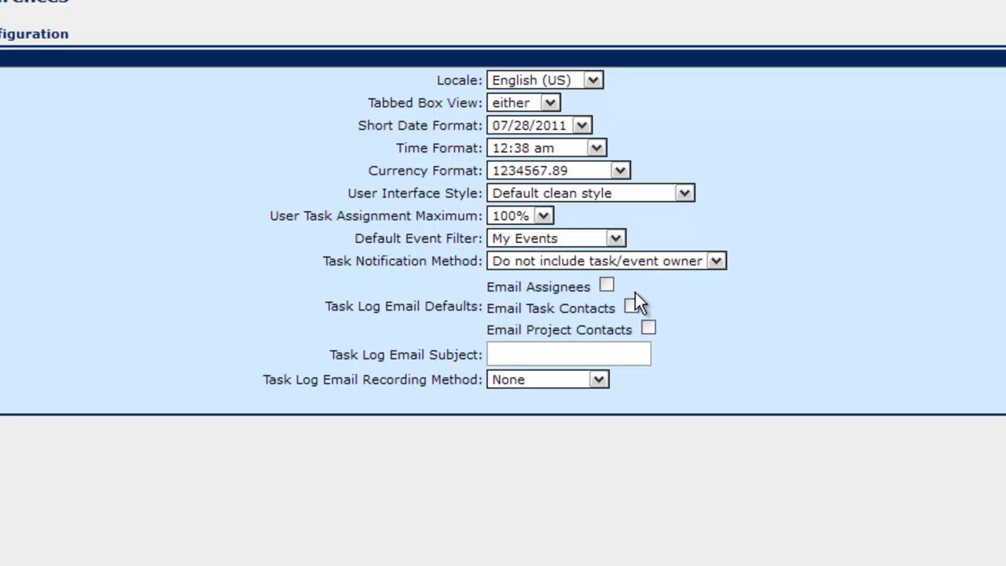
mouse_move(699, 302)
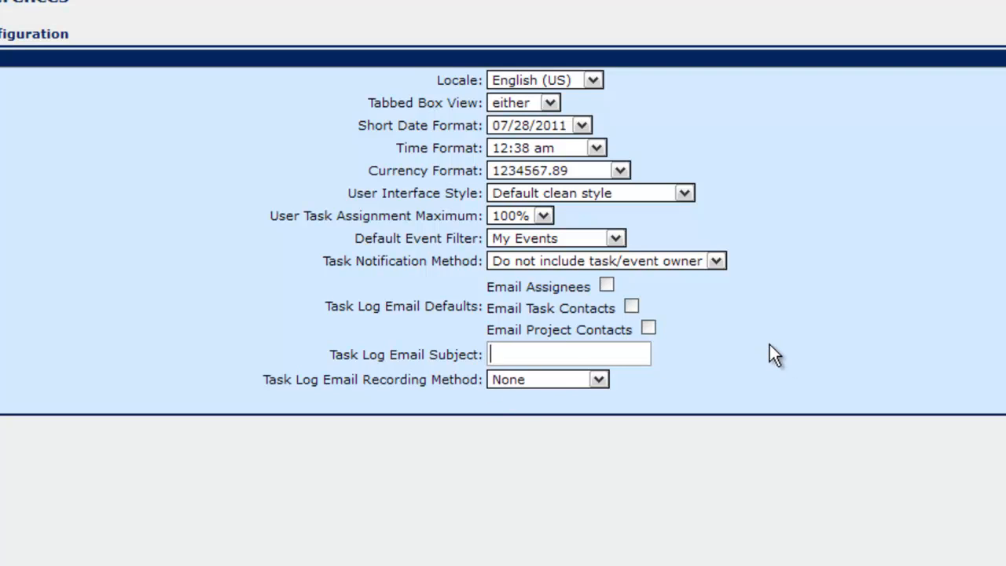
mouse_move(738, 352)
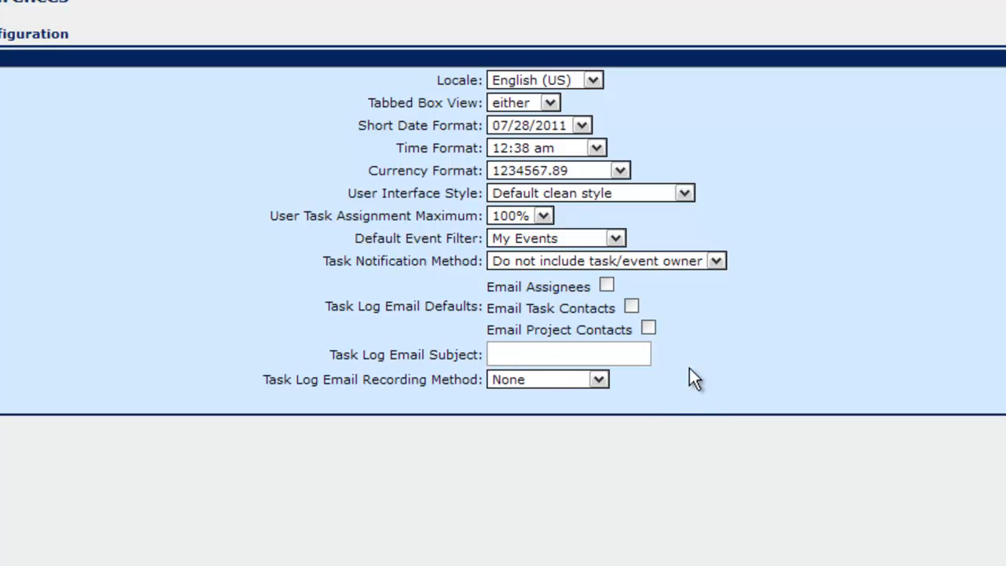
left_click(568, 354)
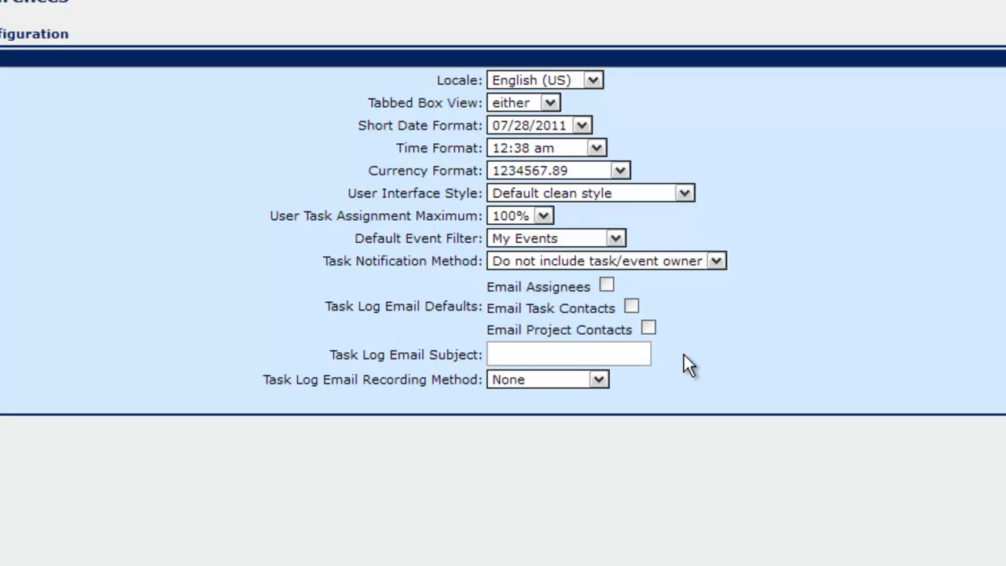
mouse_move(704, 338)
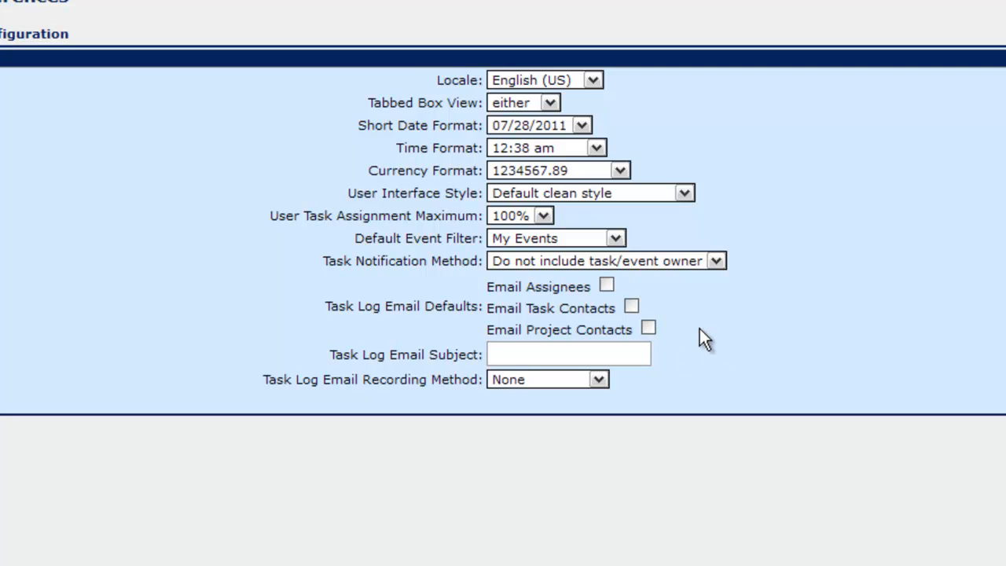
left_click(567, 353)
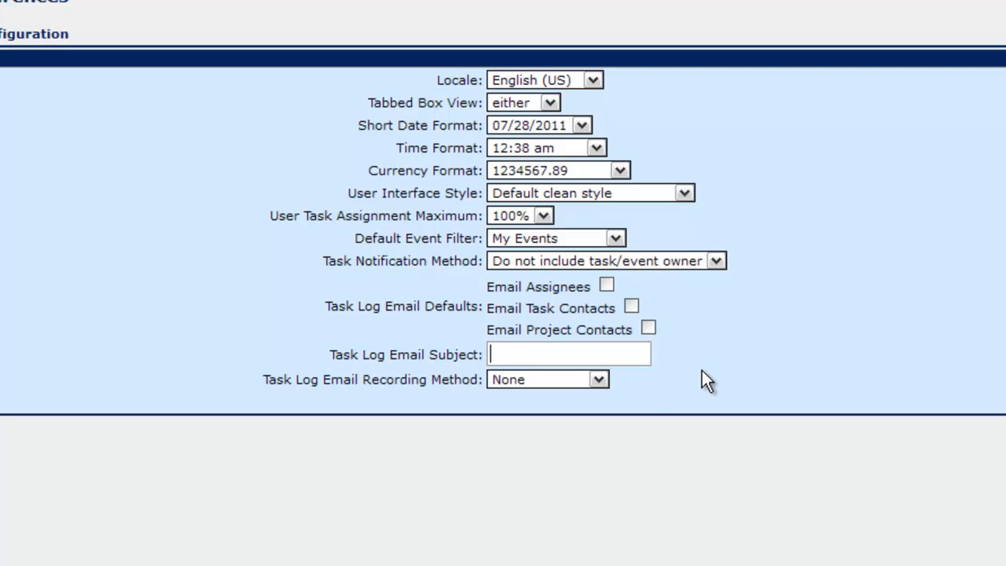
mouse_move(525, 416)
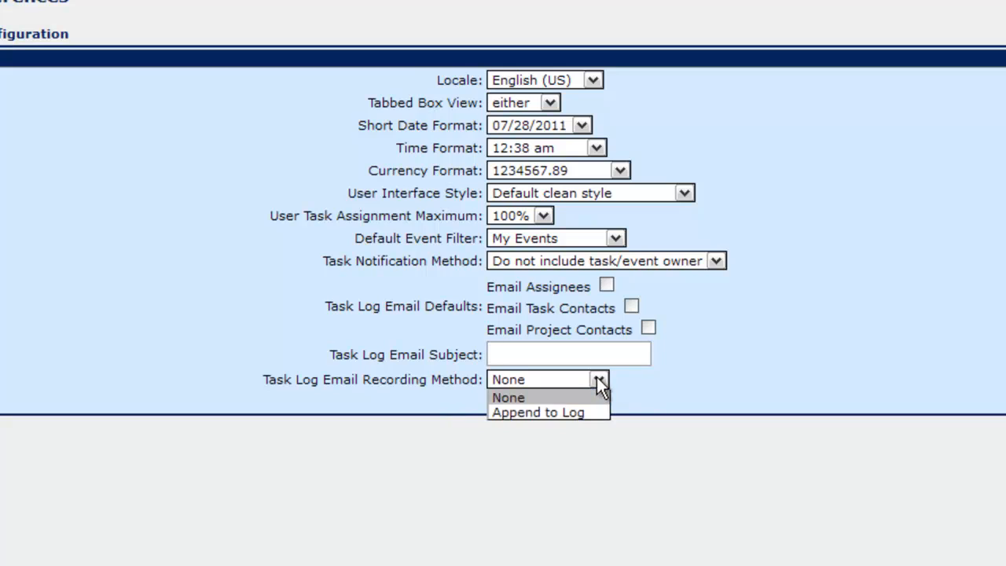
mouse_move(550, 412)
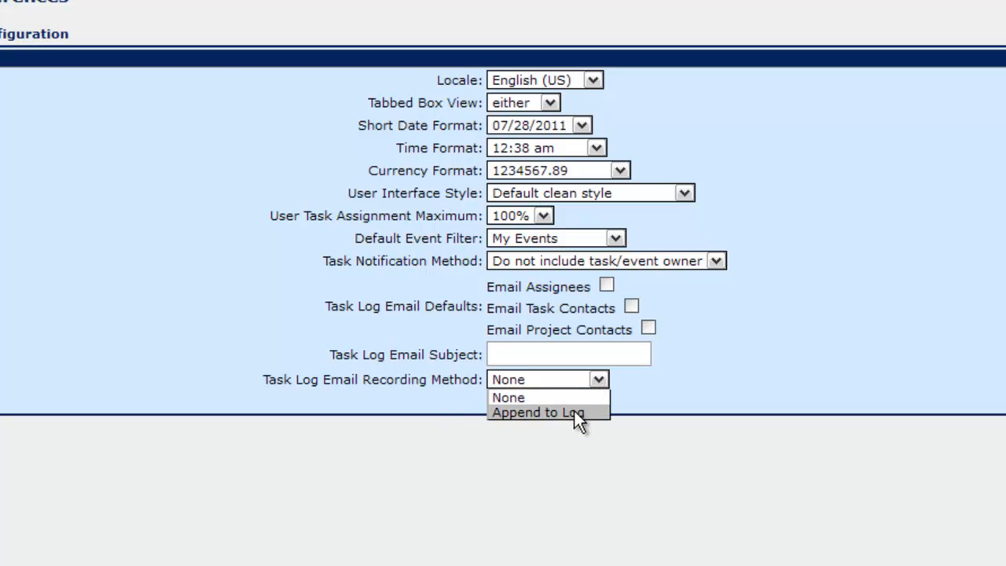
- Select Append to Log in the Task Log Email Recording Method dropdown
left_click(537, 412)
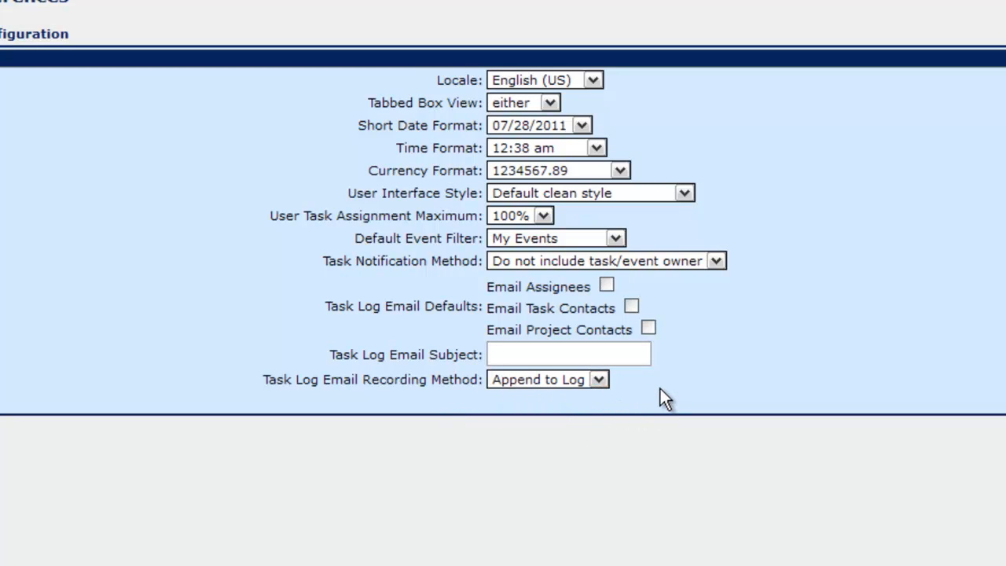